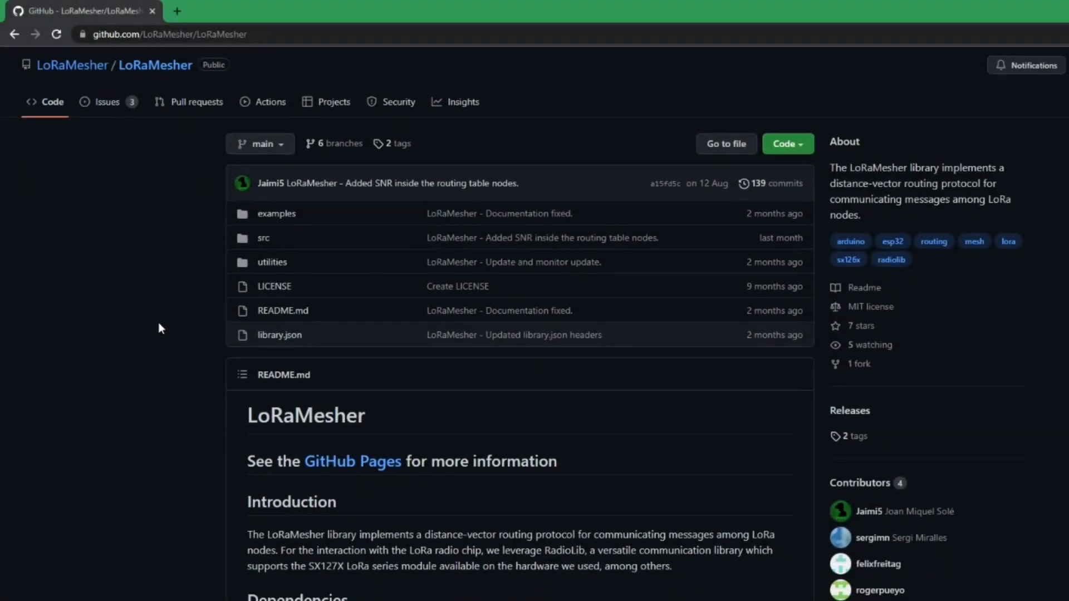
Scroll through the LoRaMesher repository README to review its contents
scroll("down", 3)
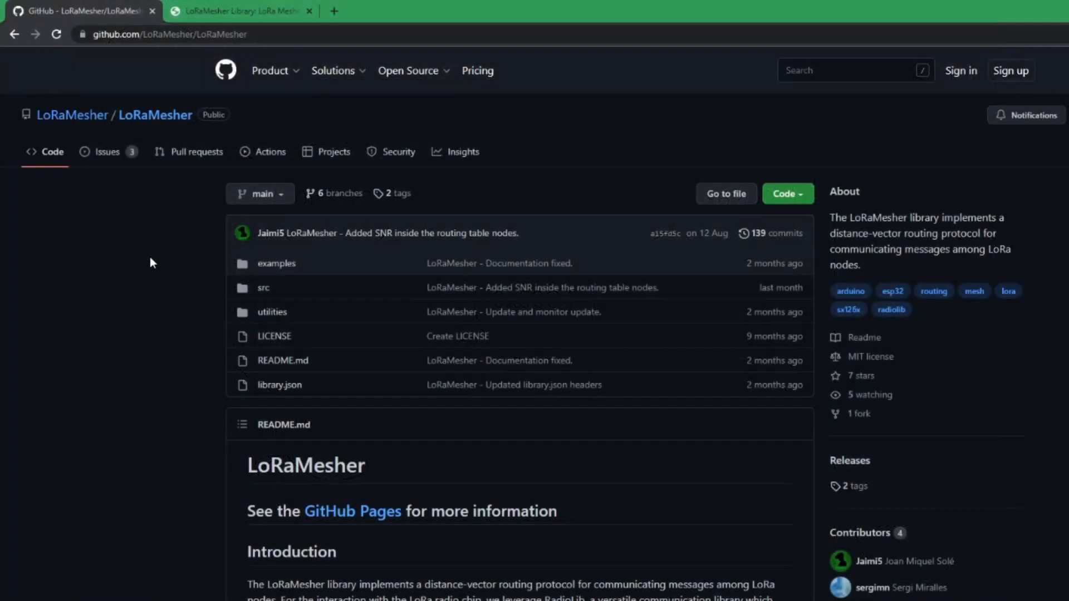
scroll("down", 3)
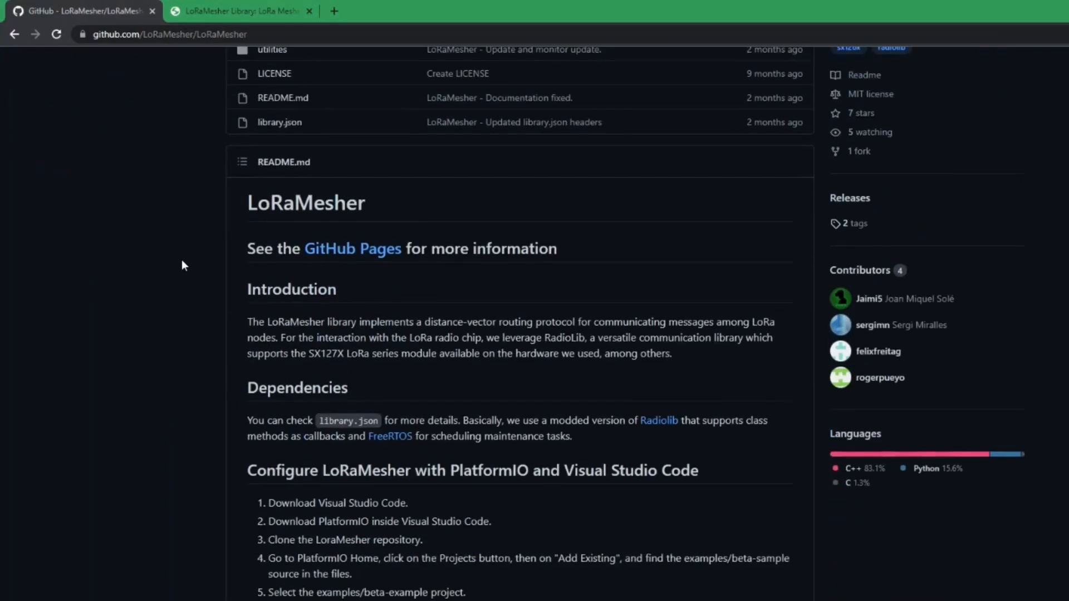
scroll("down", 3)
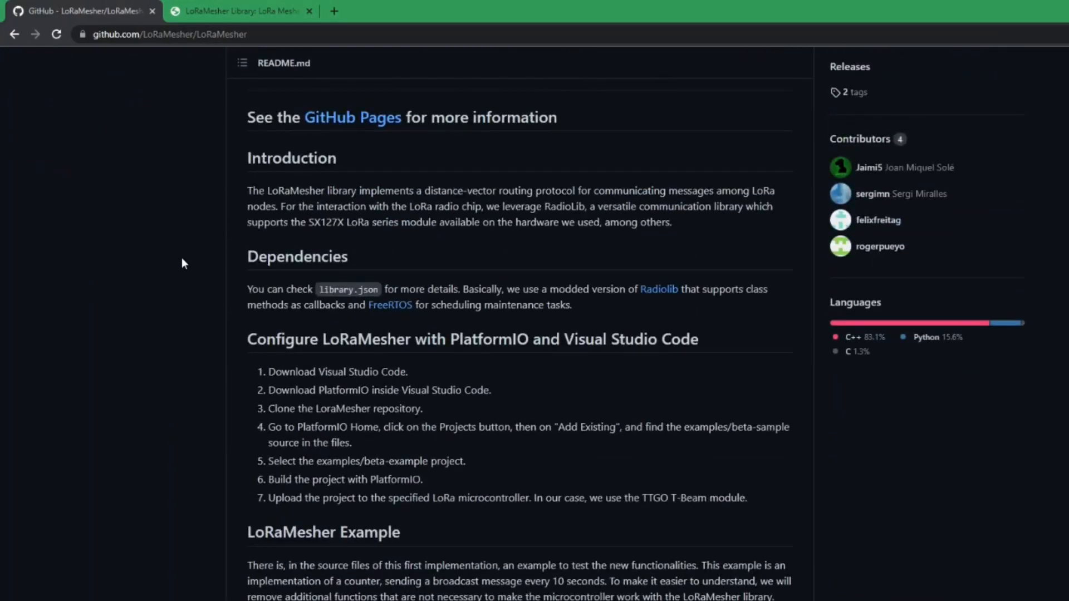
In the LoRaMesher Library documentation tab, go to Examples and view the Counter Example code
left_click(239, 11)
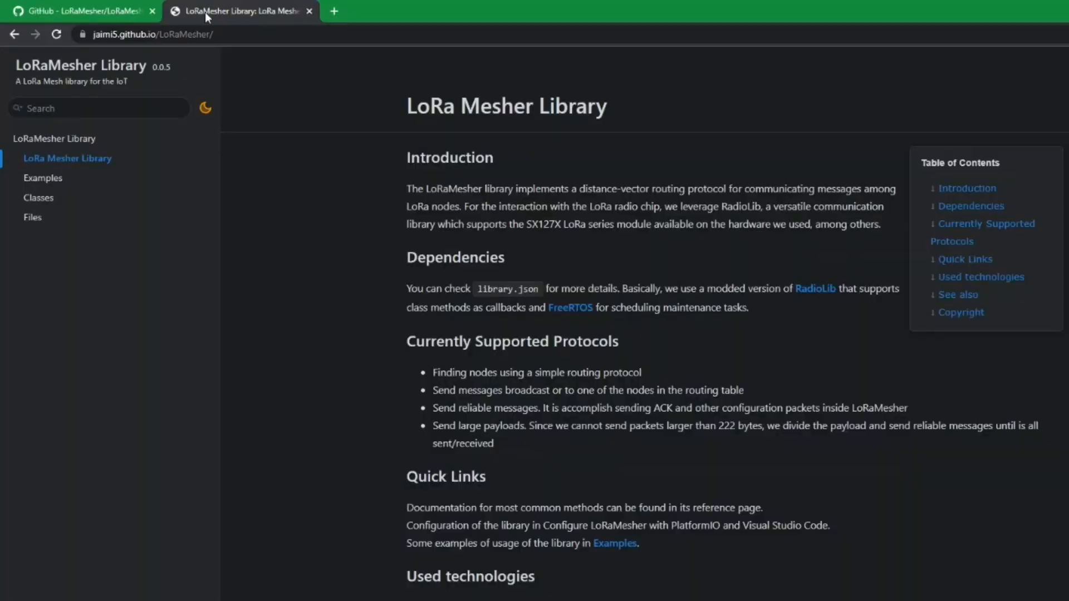
scroll("down", 3)
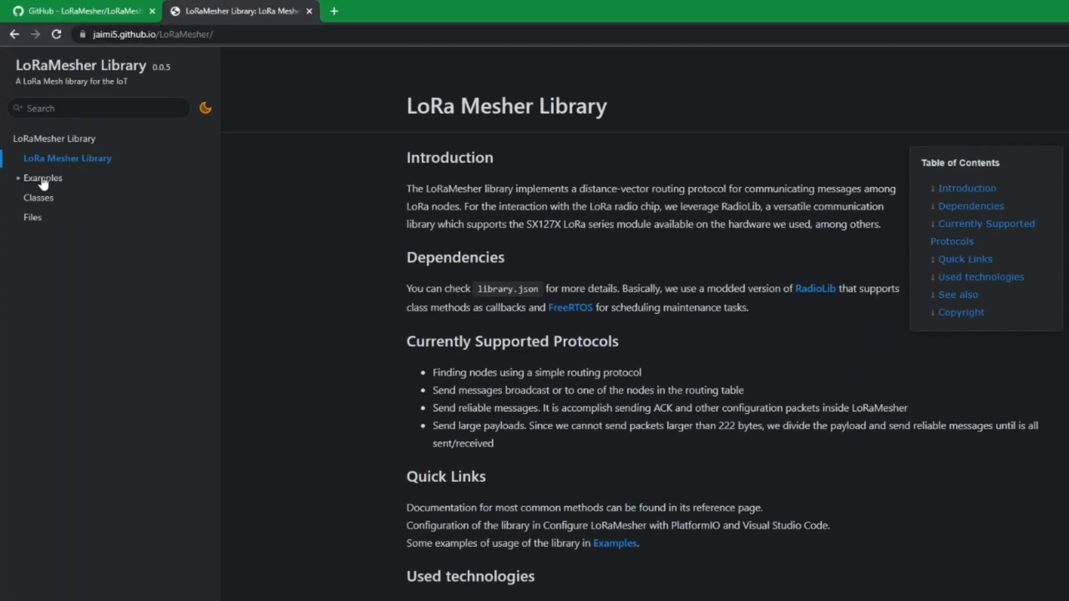
left_click(43, 179)
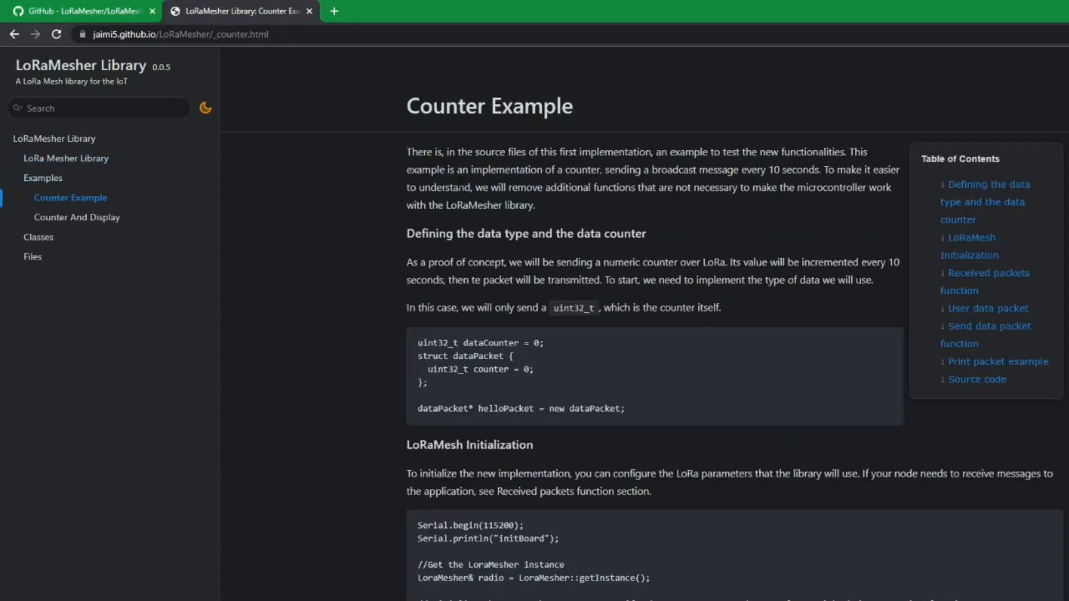
scroll("down", 3)
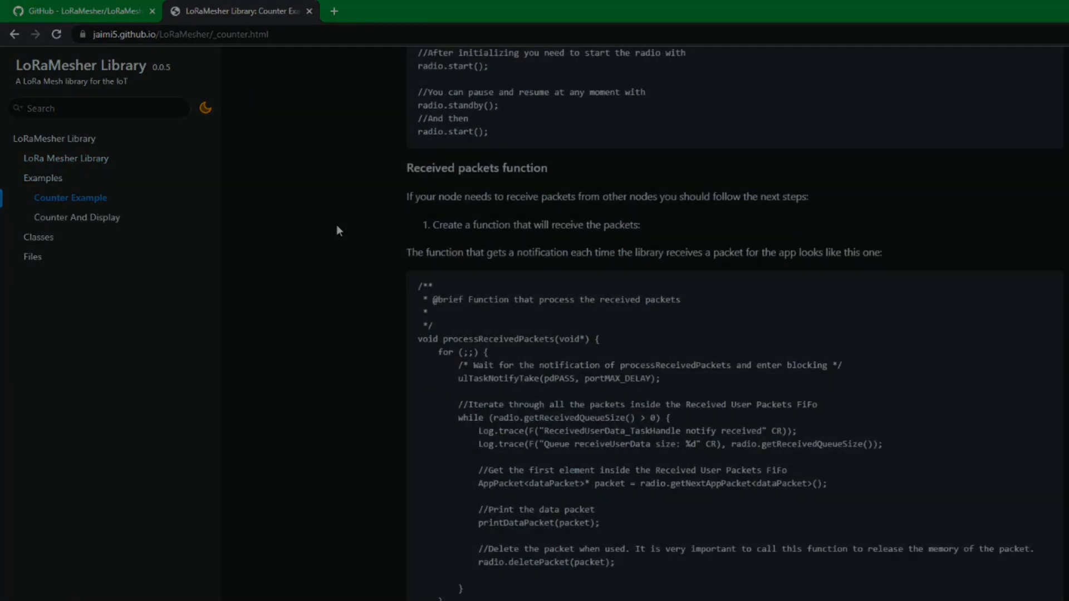